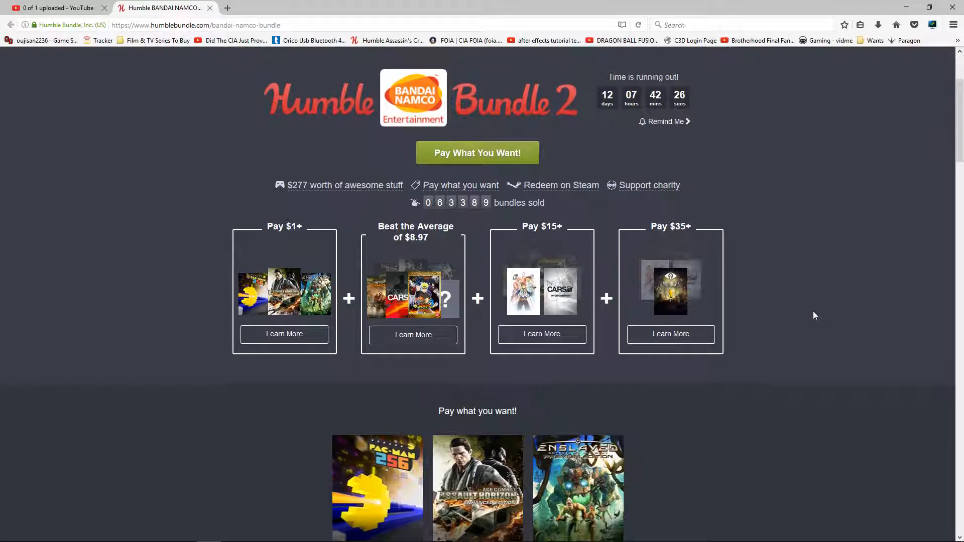
Scroll down from the bundle header to the Pay What You Want games
{"action": "scroll", "scroll_direction": "down", "scroll_amount": 3}
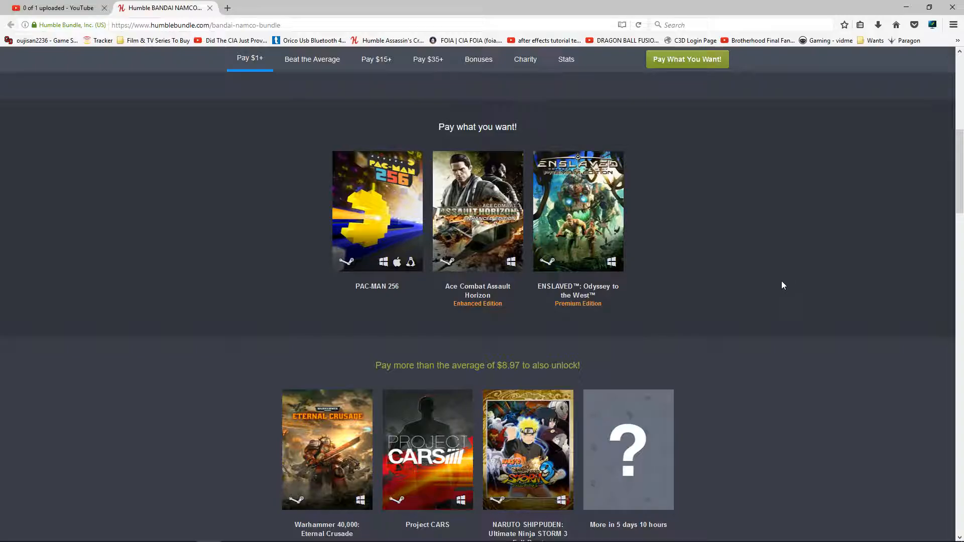
Close the 'More games coming soon' panel and view the Beat the Average games
{"action": "scroll", "scroll_direction": "down", "scroll_amount": 3}
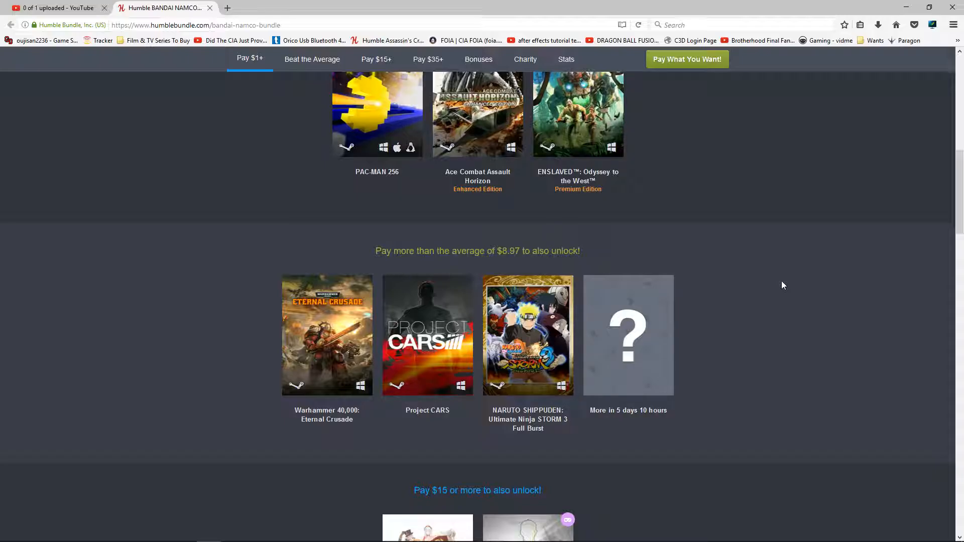
{"action": "mouse_move", "coordinate": [627, 335]}
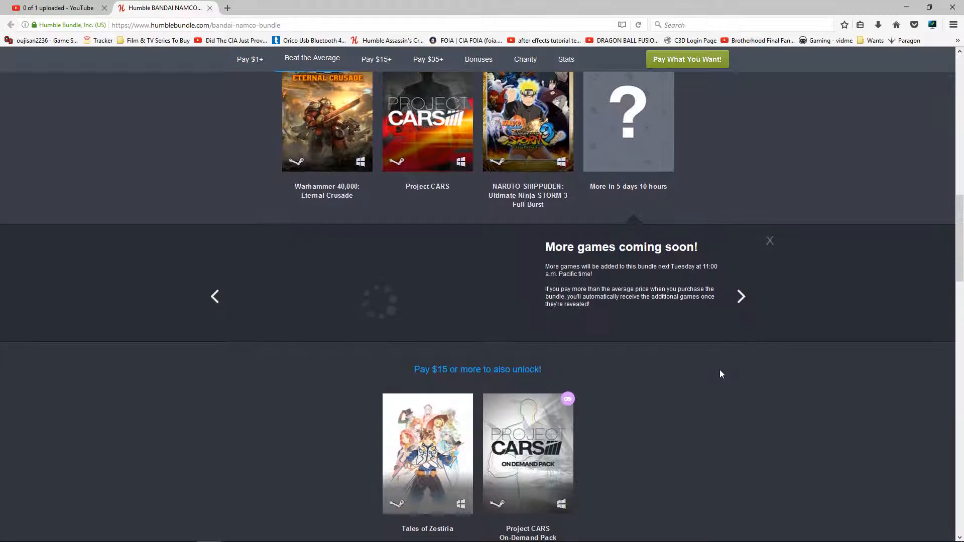
{"action": "left_click", "coordinate": [770, 240]}
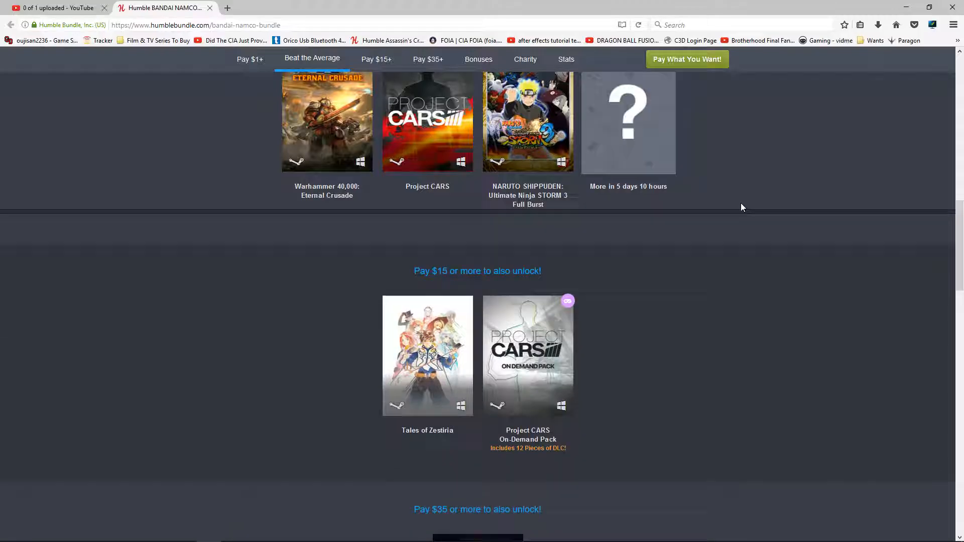
{"action": "scroll", "scroll_direction": "up", "scroll_amount": 3}
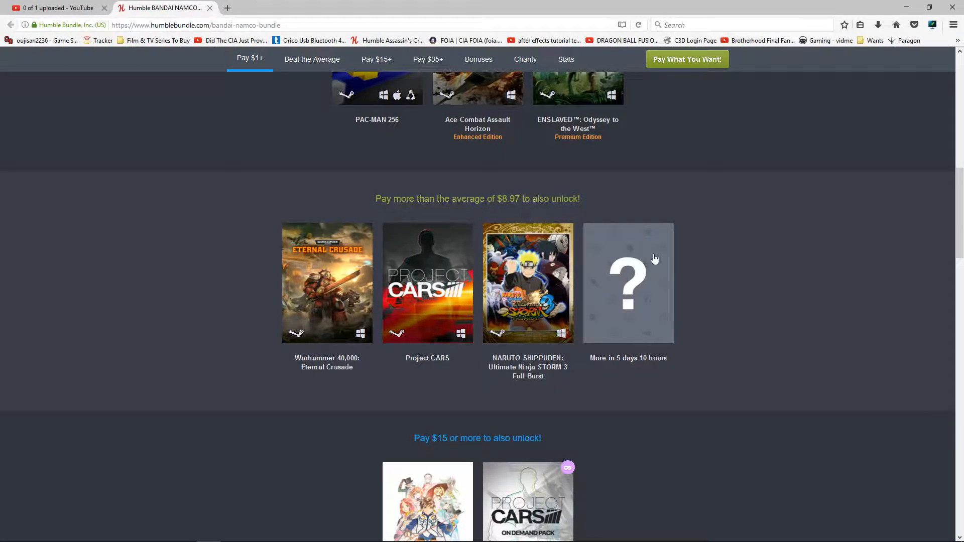
{"action": "scroll", "scroll_direction": "down", "scroll_amount": 3}
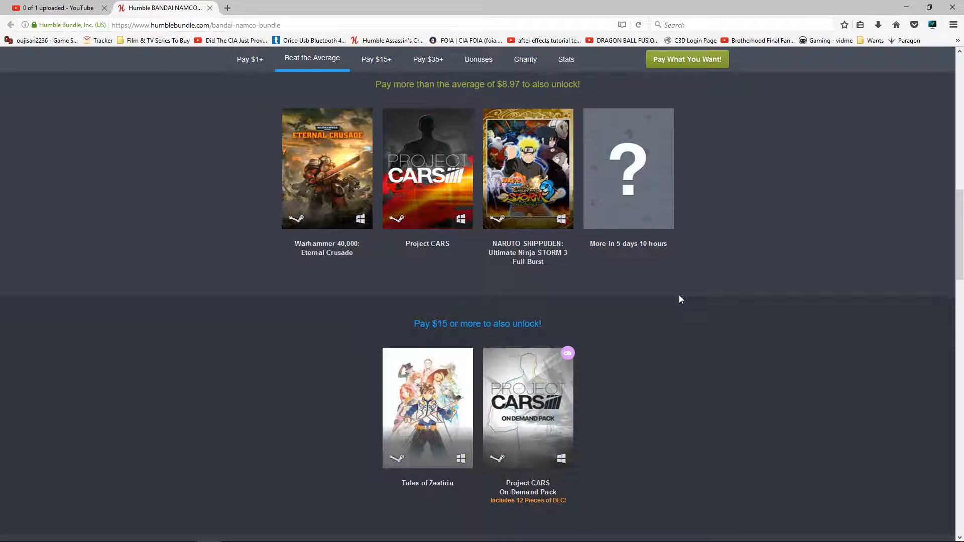
{"action": "mouse_move", "coordinate": [629, 314]}
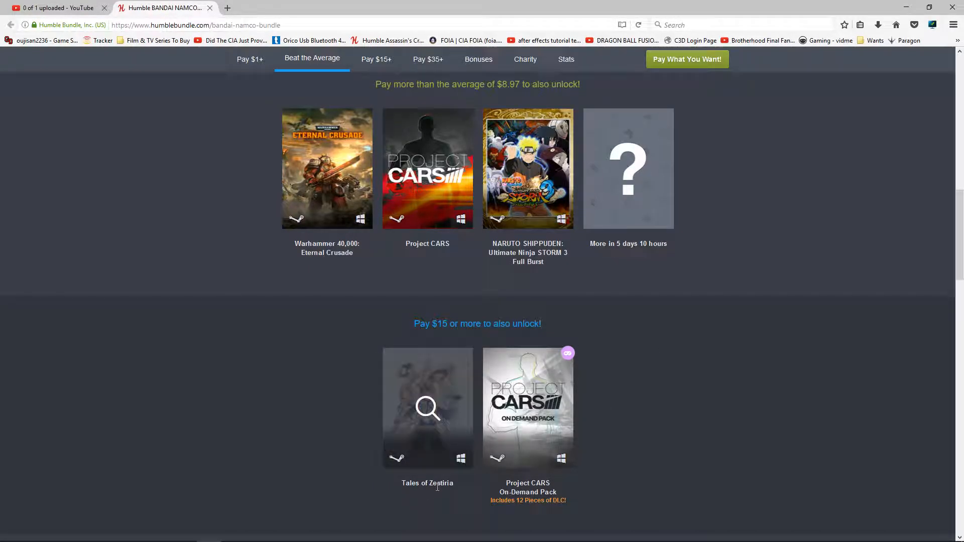
{"action": "mouse_move", "coordinate": [646, 444]}
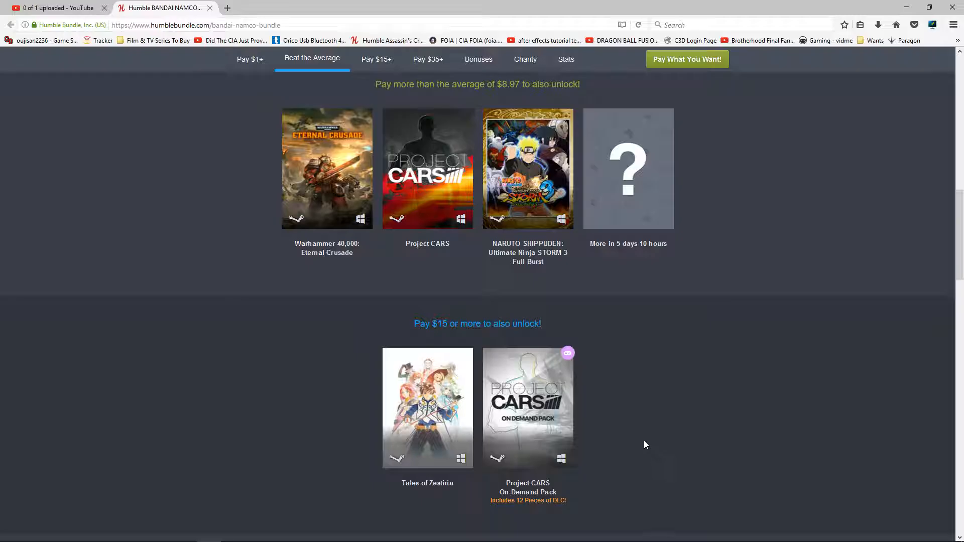
Scroll through the Project CARS On-Demand Pack DLC list, then close its panel
{"action": "left_click", "coordinate": [527, 408]}
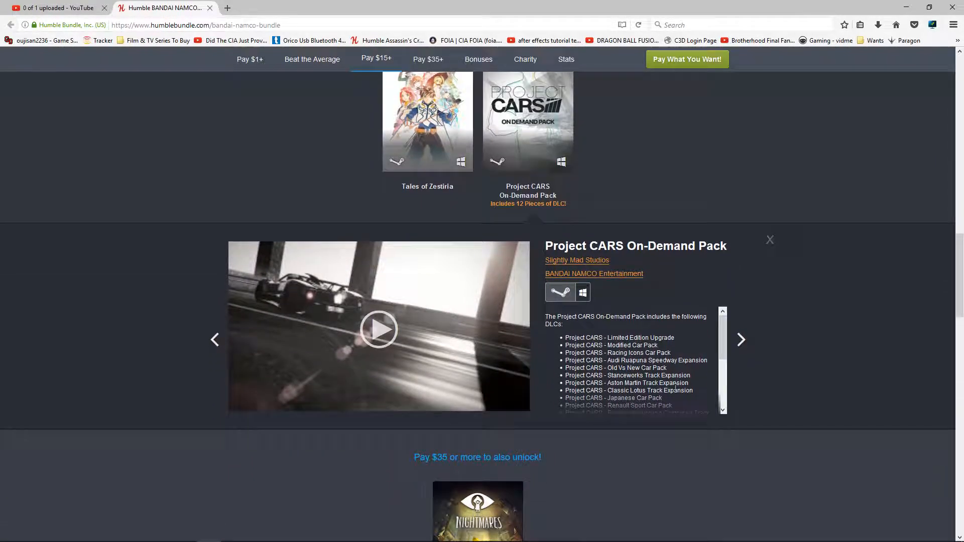
{"action": "scroll", "scroll_direction": "down", "scroll_amount": 3}
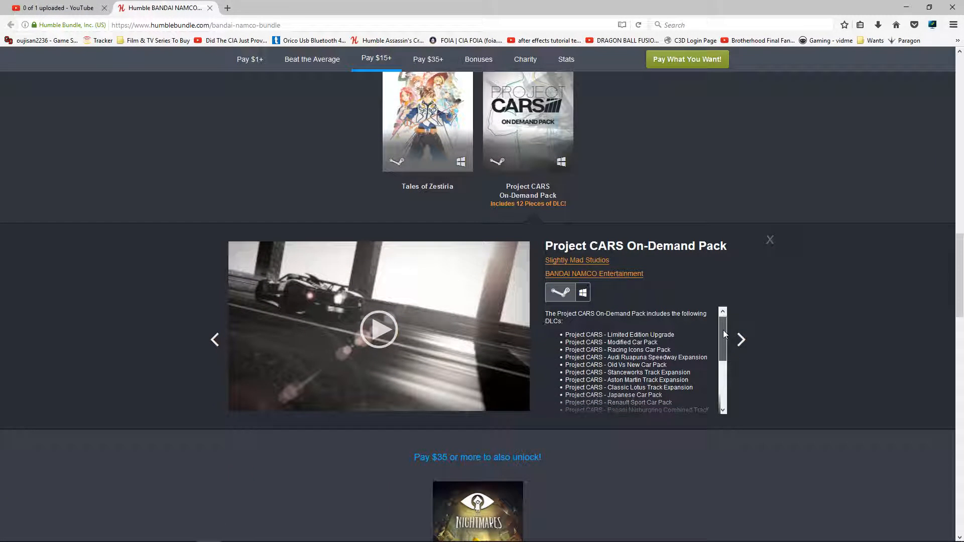
{"action": "scroll", "scroll_direction": "down", "scroll_amount": 3}
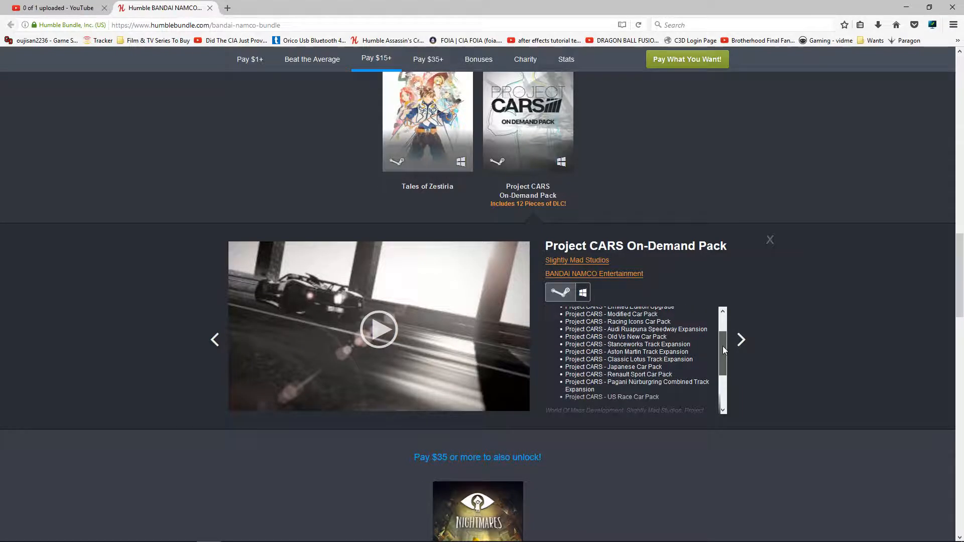
{"action": "scroll", "scroll_direction": "down", "scroll_amount": 3}
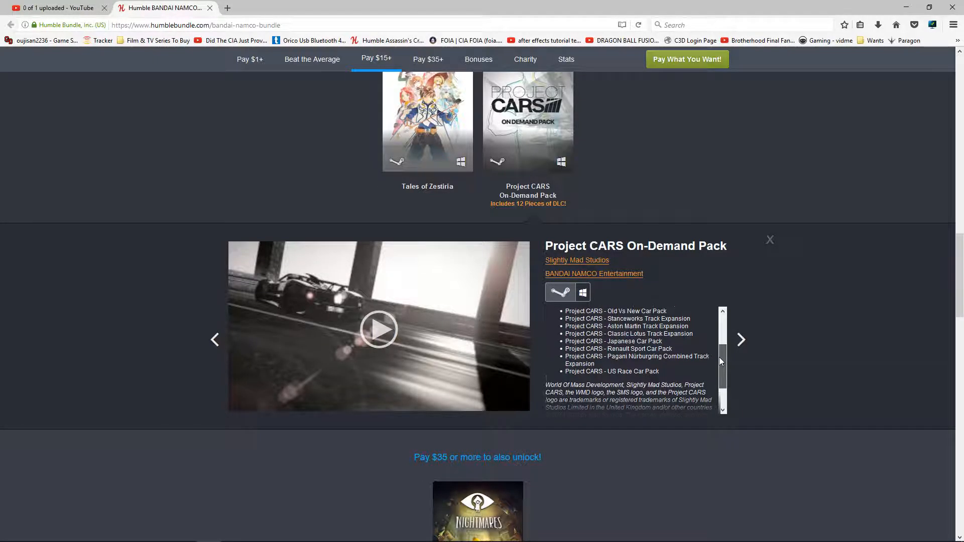
{"action": "scroll", "scroll_direction": "up", "scroll_amount": 3}
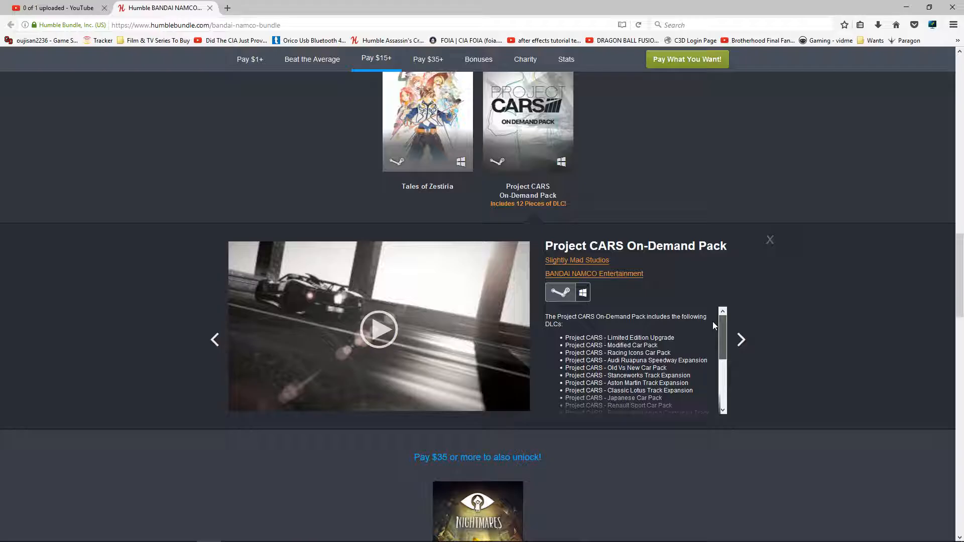
{"action": "left_click", "coordinate": [769, 240]}
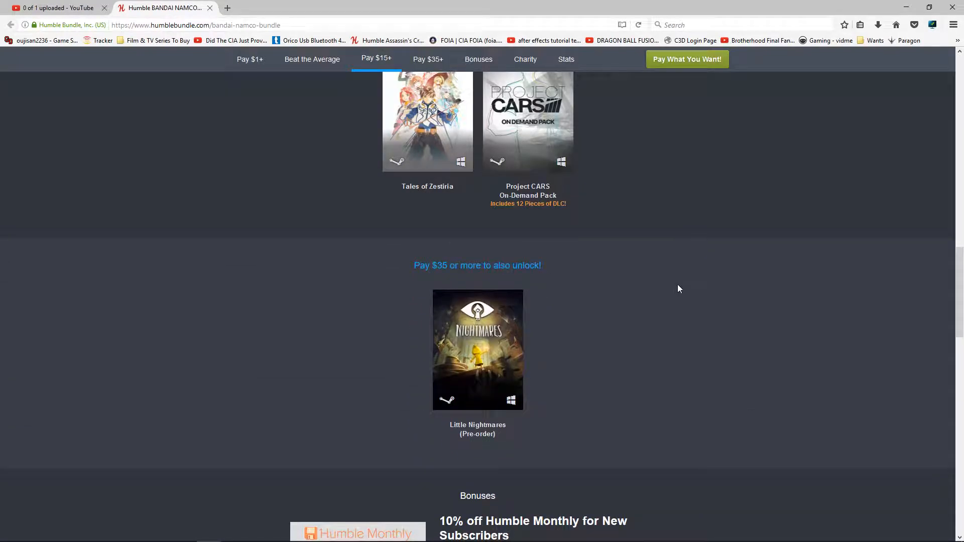
{"action": "mouse_move", "coordinate": [477, 349]}
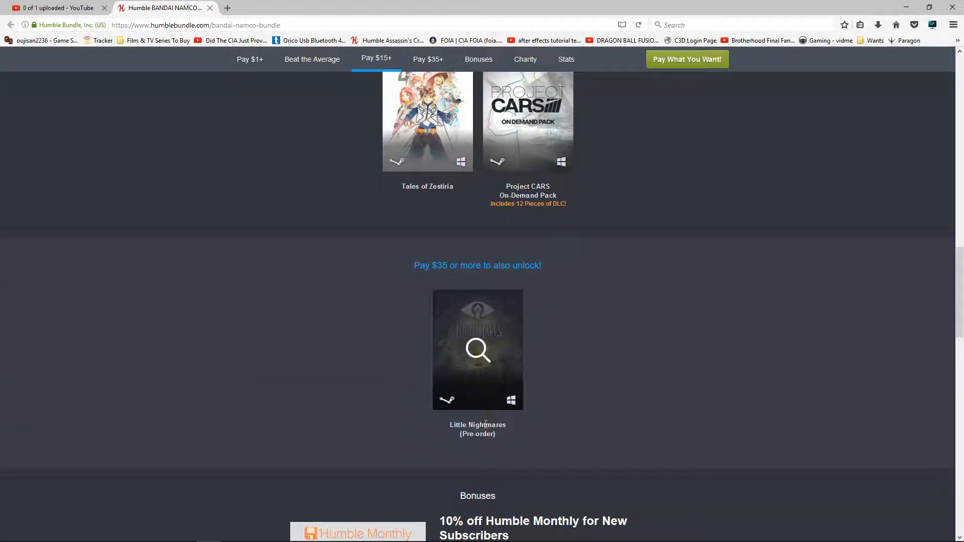
{"action": "mouse_move", "coordinate": [419, 291]}
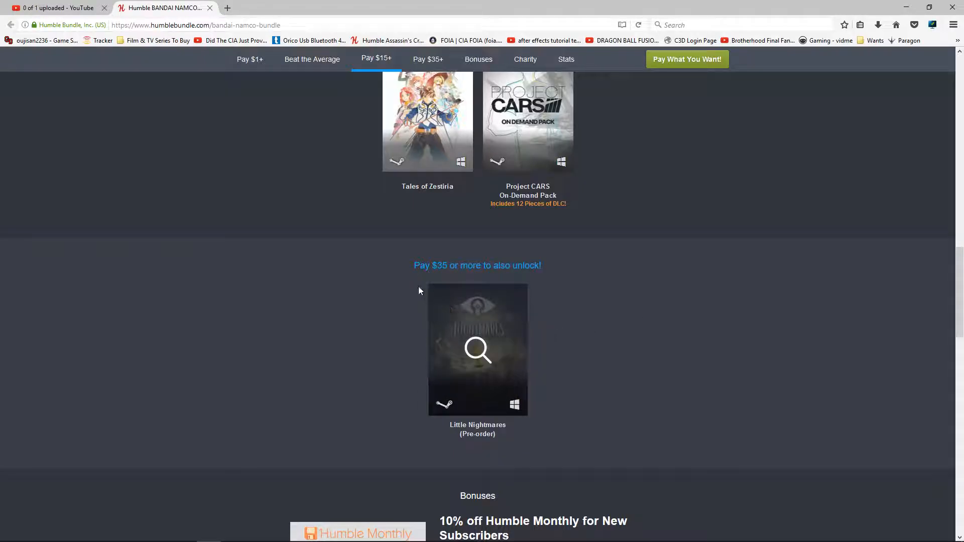
{"action": "mouse_move", "coordinate": [503, 287]}
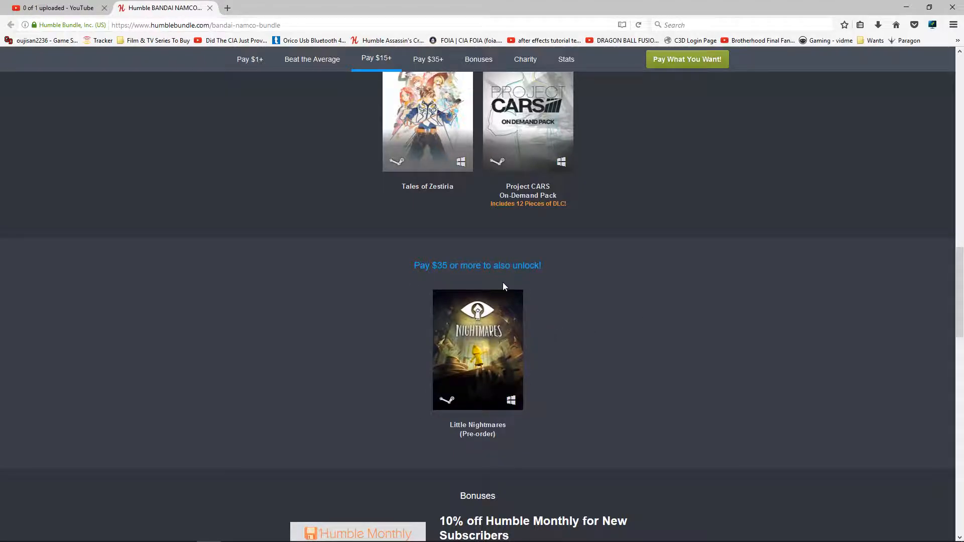
{"action": "left_click", "coordinate": [478, 350]}
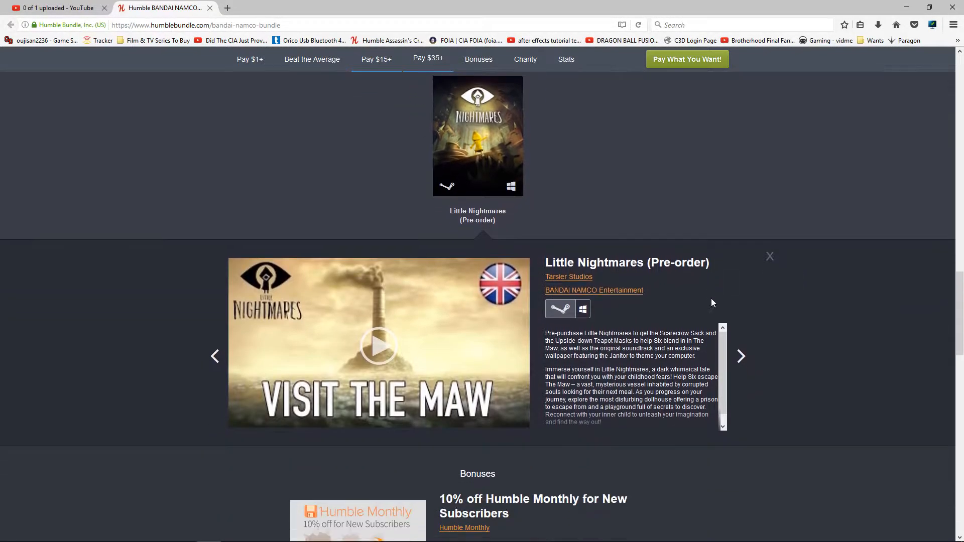
{"action": "scroll", "scroll_direction": "down", "scroll_amount": 3}
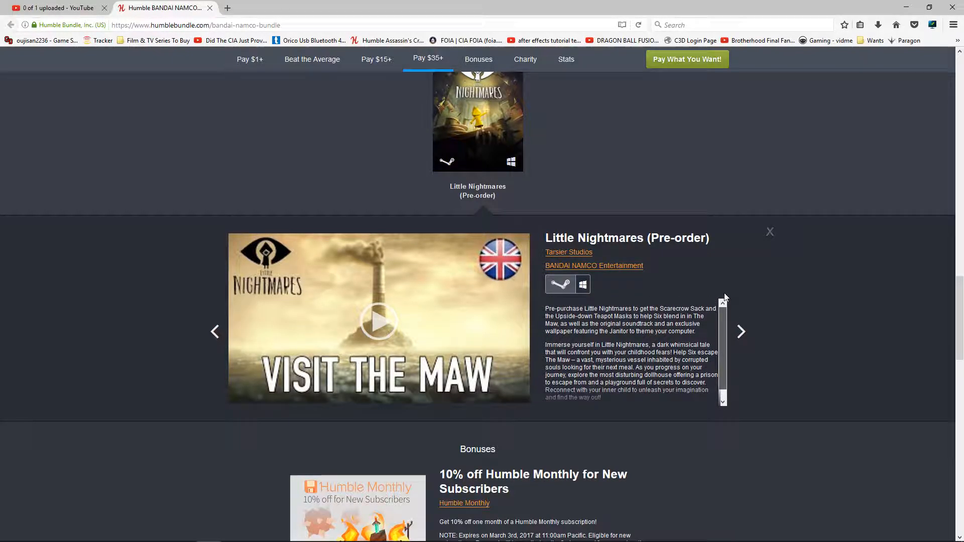
{"action": "mouse_move", "coordinate": [770, 235]}
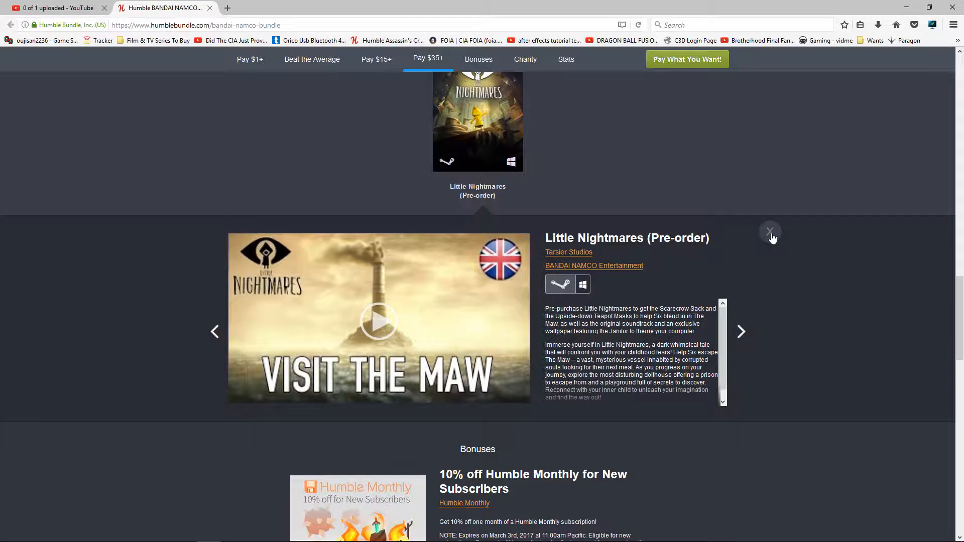
{"action": "left_click", "coordinate": [770, 234]}
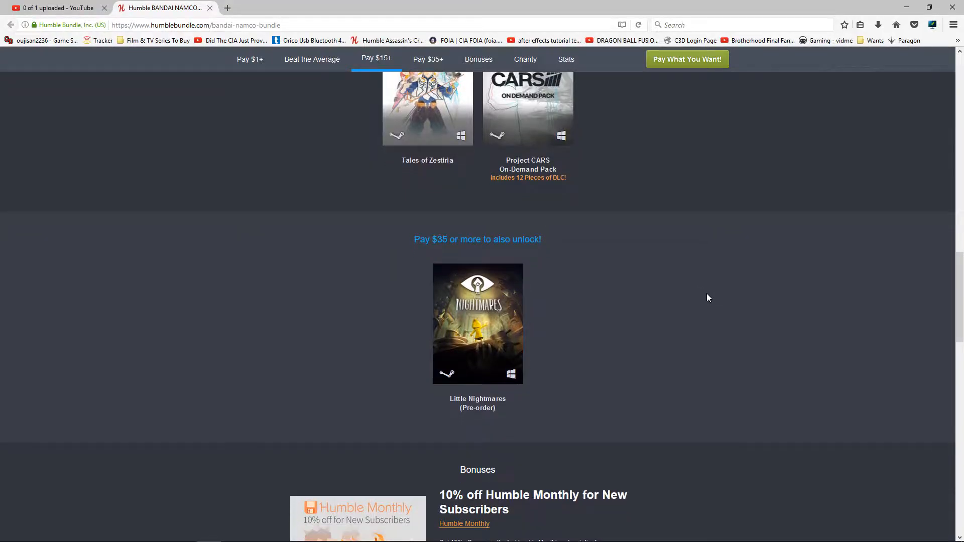
Review Bonuses, Charity, Numbers and Top Contributors, then return to the tier boxes
{"action": "scroll", "scroll_direction": "down", "scroll_amount": 3}
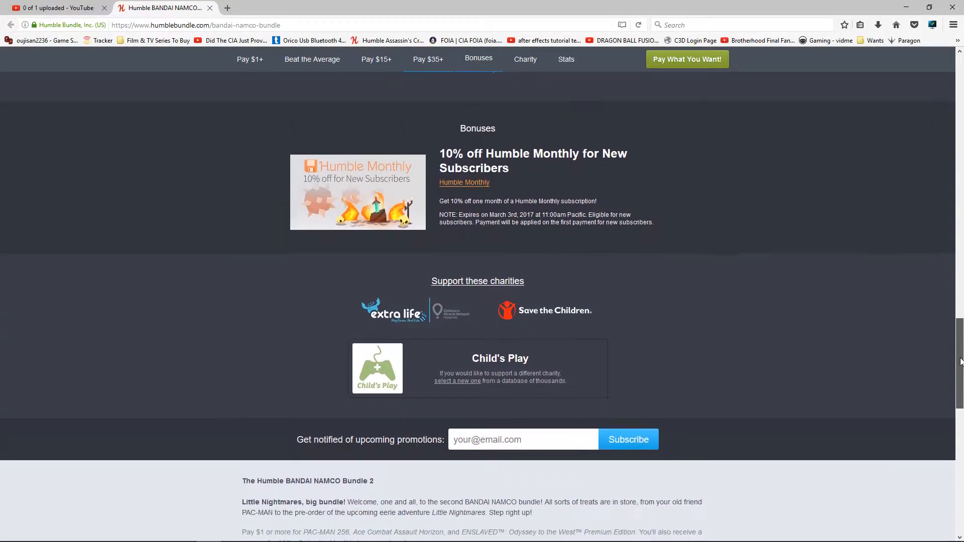
{"action": "scroll", "scroll_direction": "up", "scroll_amount": 3}
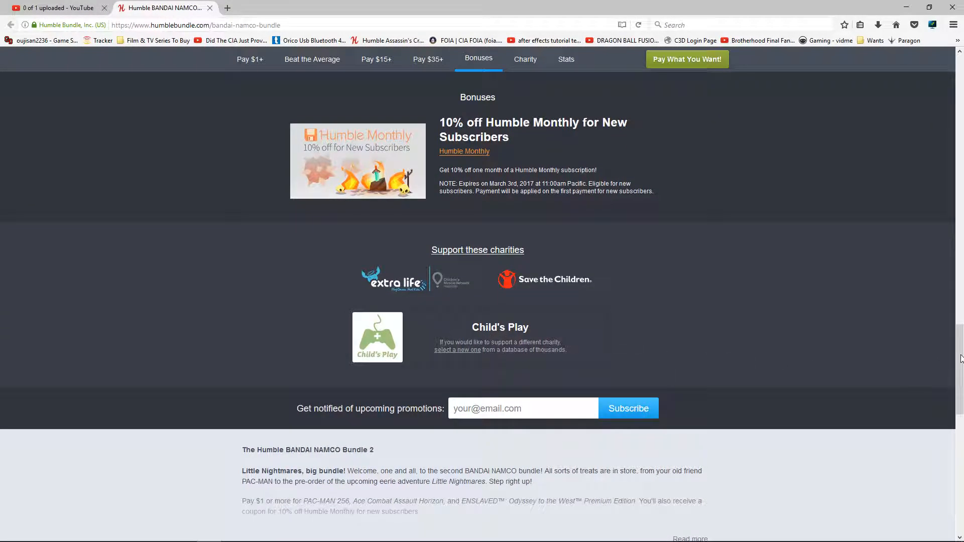
{"action": "scroll", "scroll_direction": "down", "scroll_amount": 3}
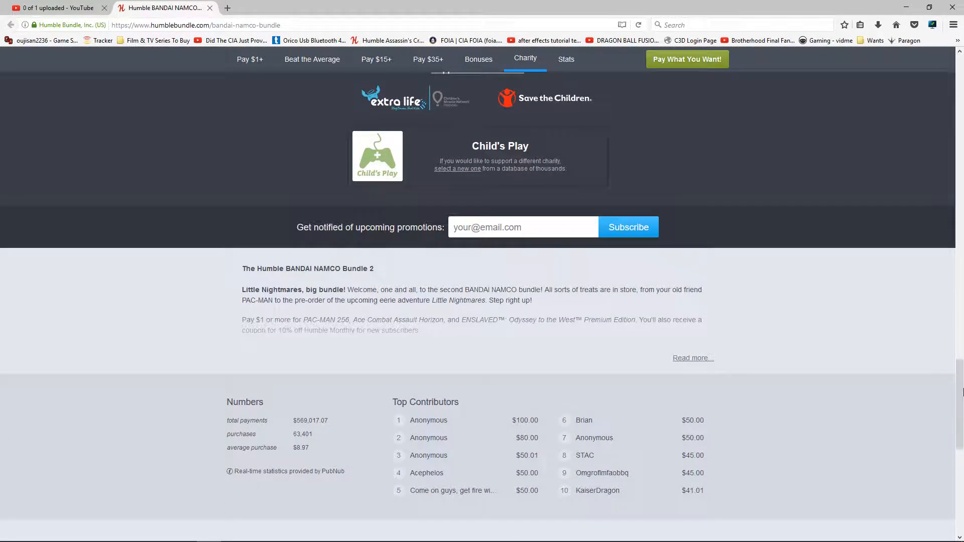
{"action": "mouse_move", "coordinate": [652, 472]}
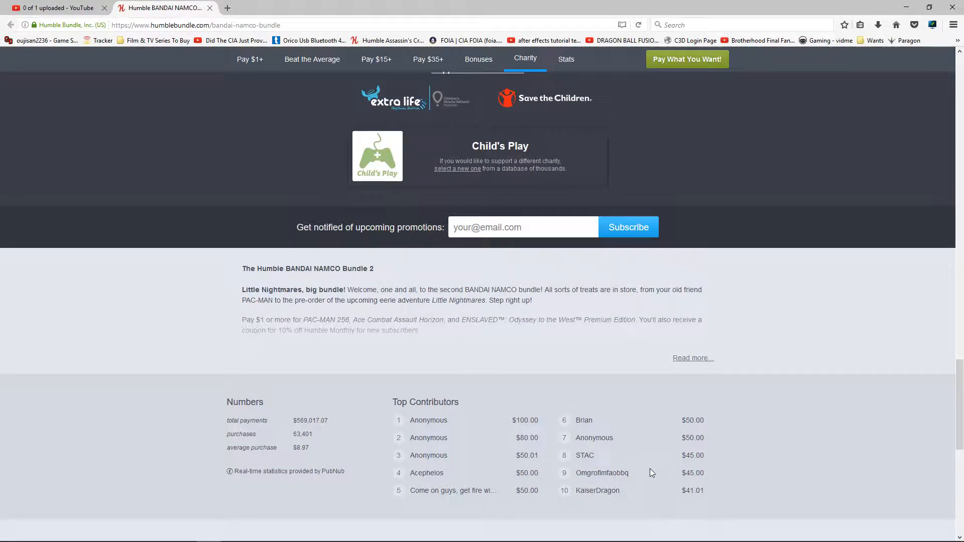
{"action": "scroll", "scroll_direction": "up", "scroll_amount": 3}
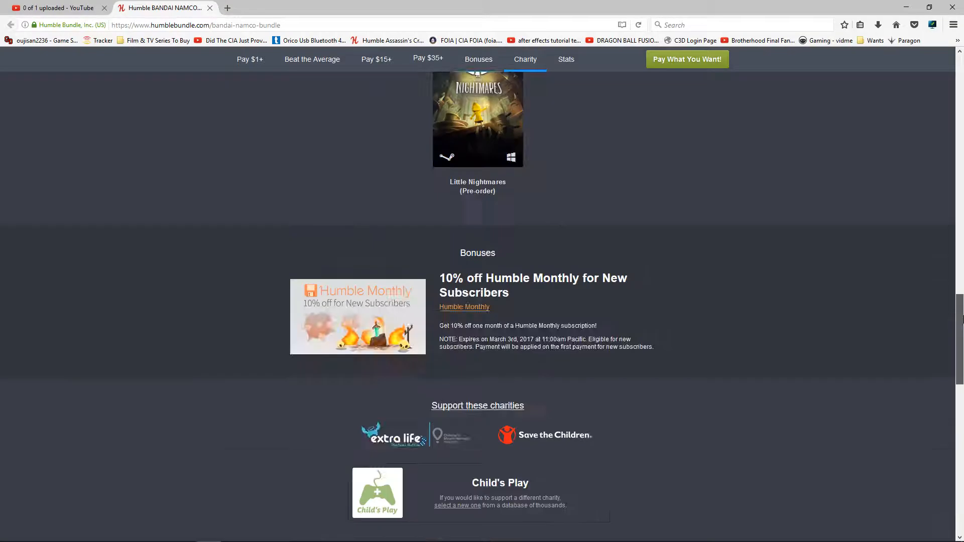
{"action": "scroll", "scroll_direction": "up", "scroll_amount": 3}
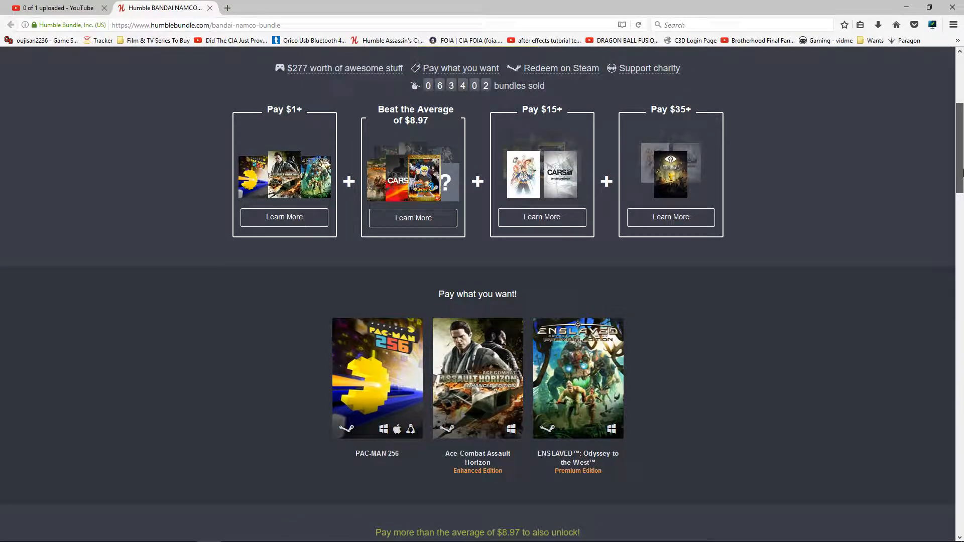
{"action": "mouse_move", "coordinate": [725, 276]}
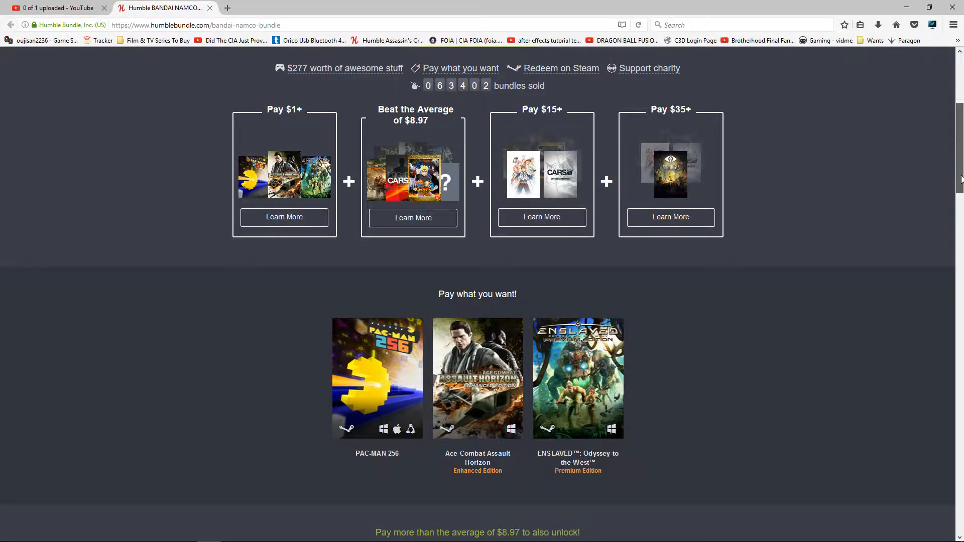
Scroll up to the Bandai Namco Bundle 2 title and countdown timer
{"action": "scroll", "scroll_direction": "up", "scroll_amount": 3}
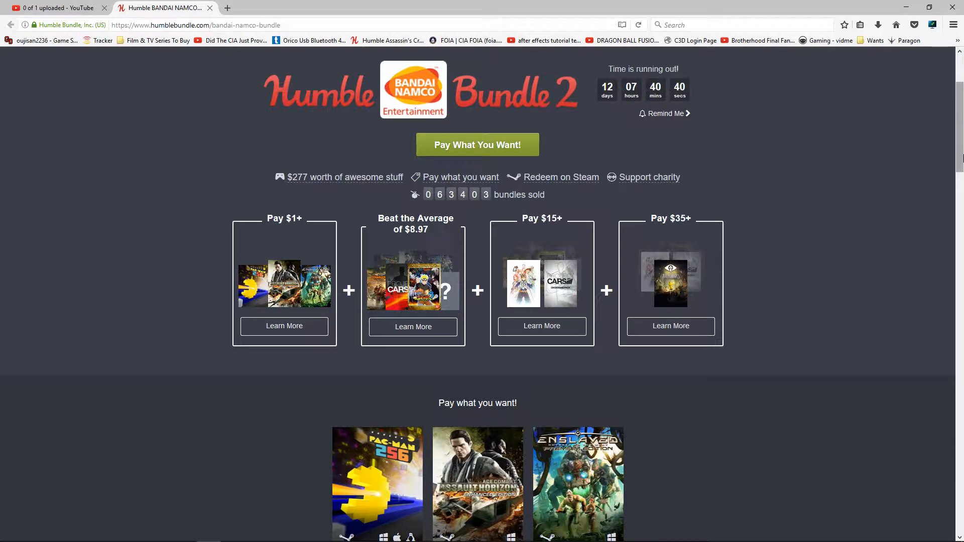
{"action": "mouse_move", "coordinate": [850, 288]}
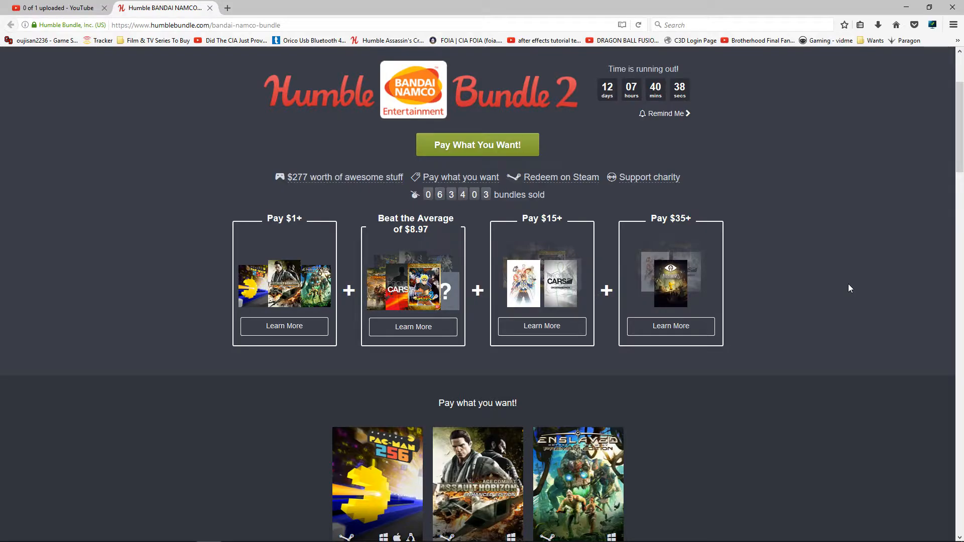